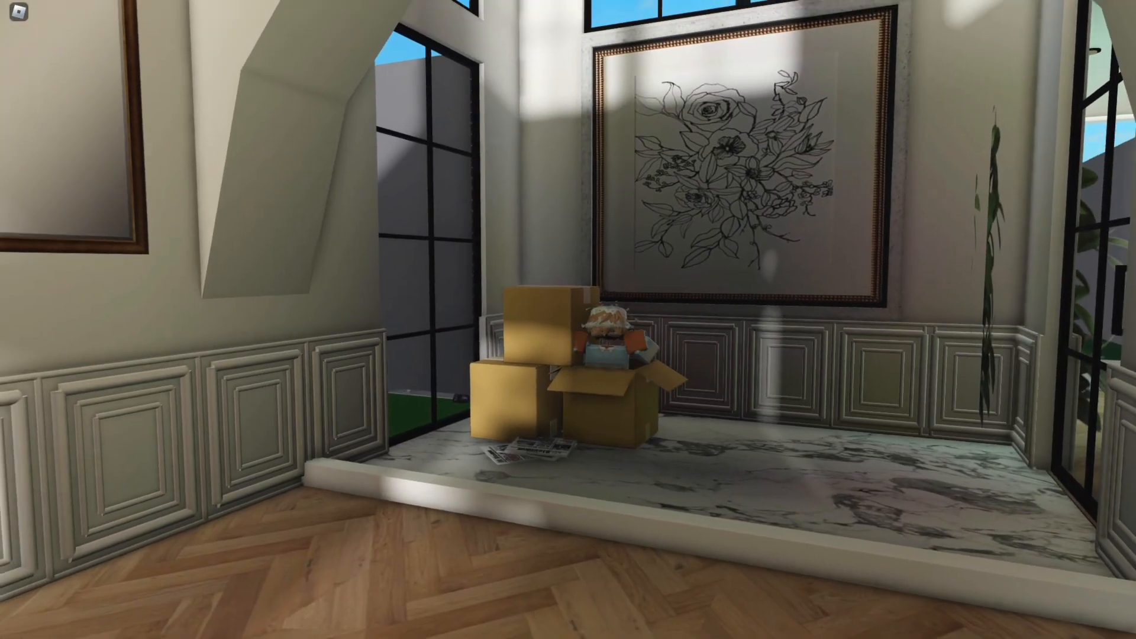
pyautogui.moveTo(568, 320)
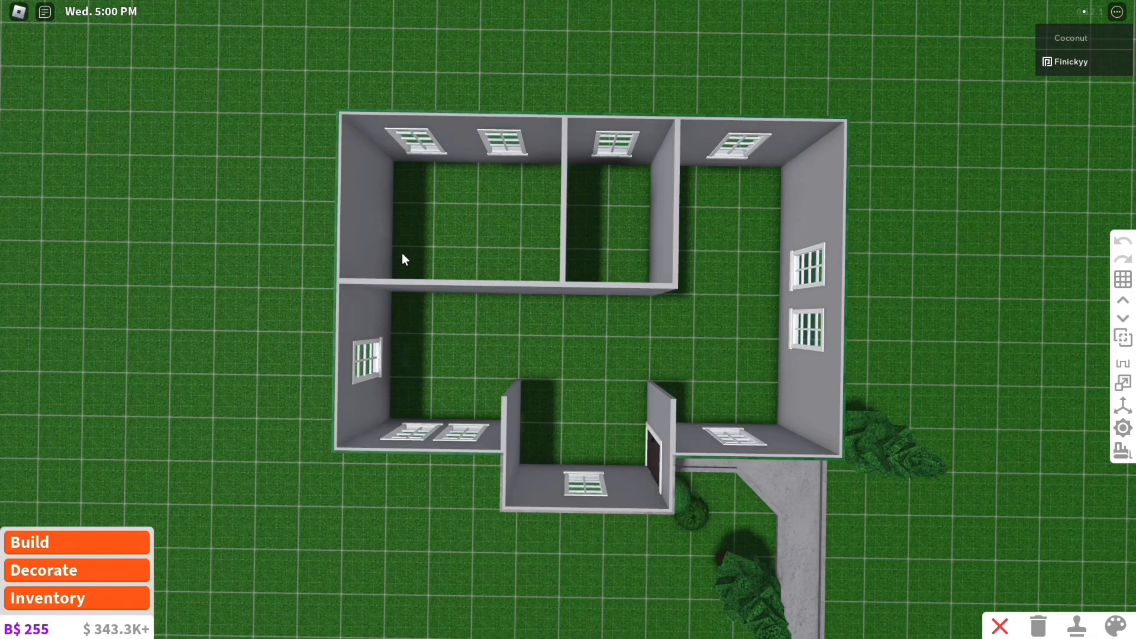
pyautogui.moveTo(359, 273)
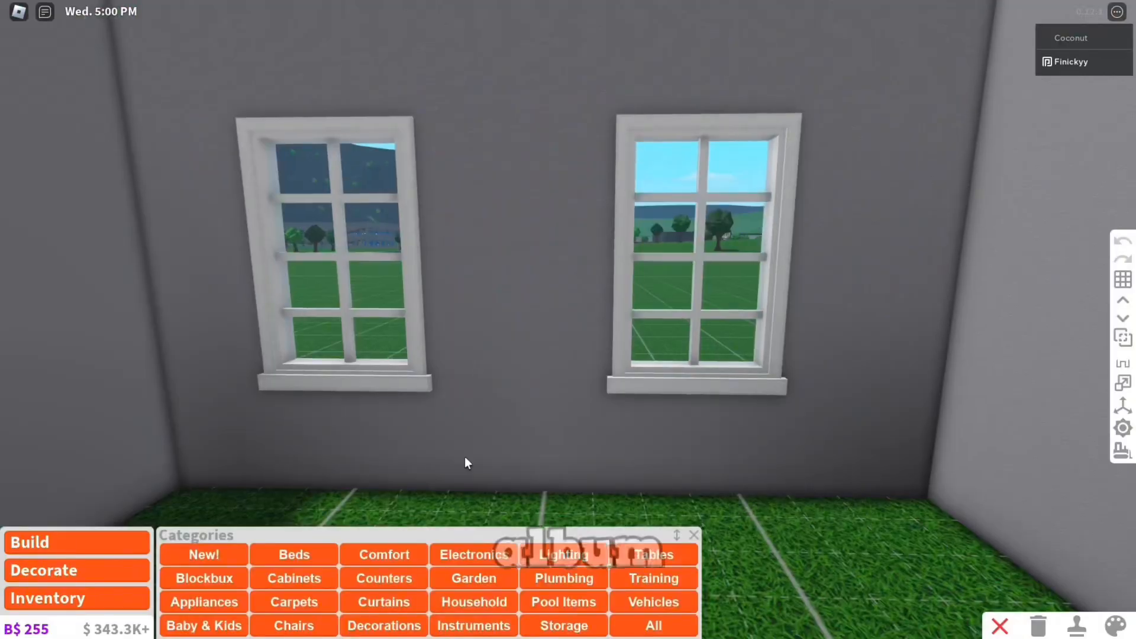
# Browse the Beds catalogue to choose a double bed for the star bedroom
pyautogui.click(295, 554)
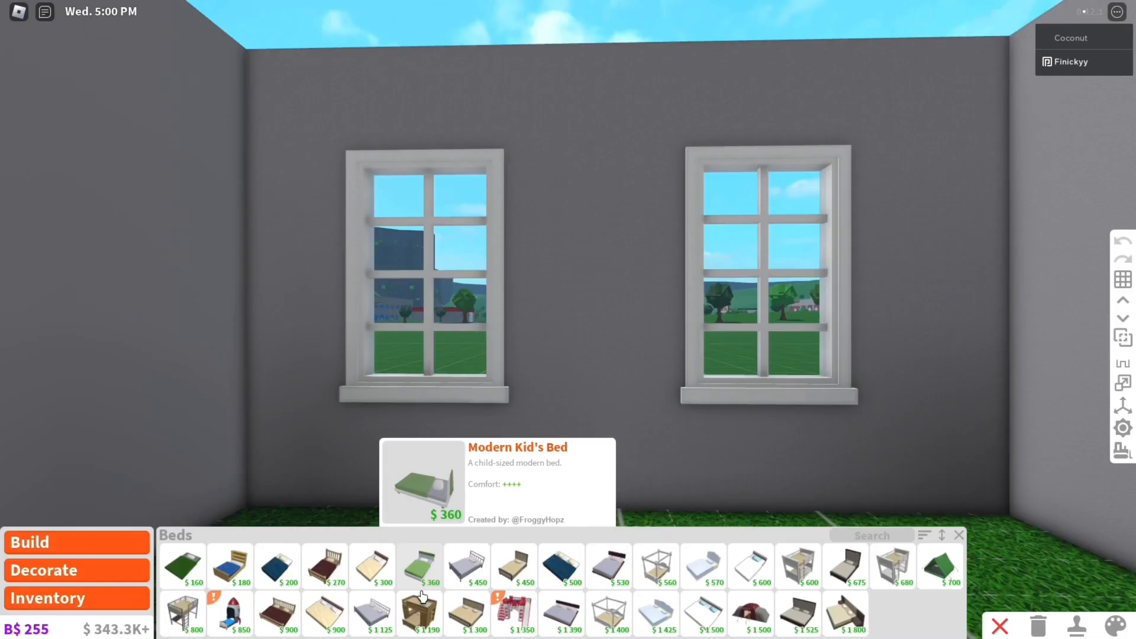
pyautogui.moveTo(324, 615)
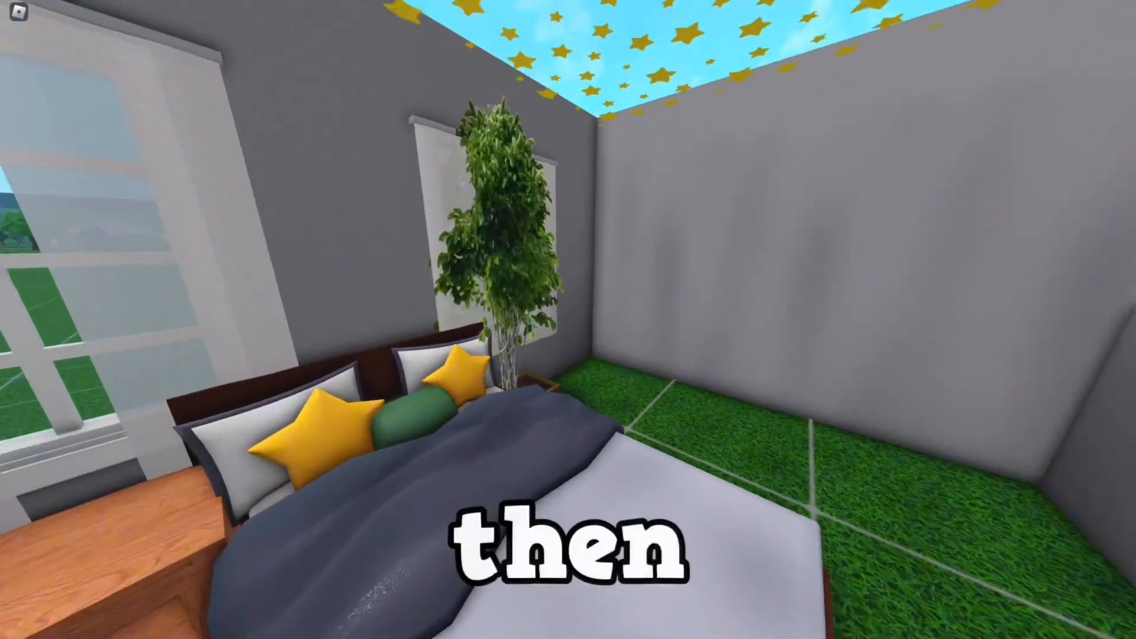
# Move the camera from the finished star bedroom into the adjacent empty room
pyautogui.scroll(-3)
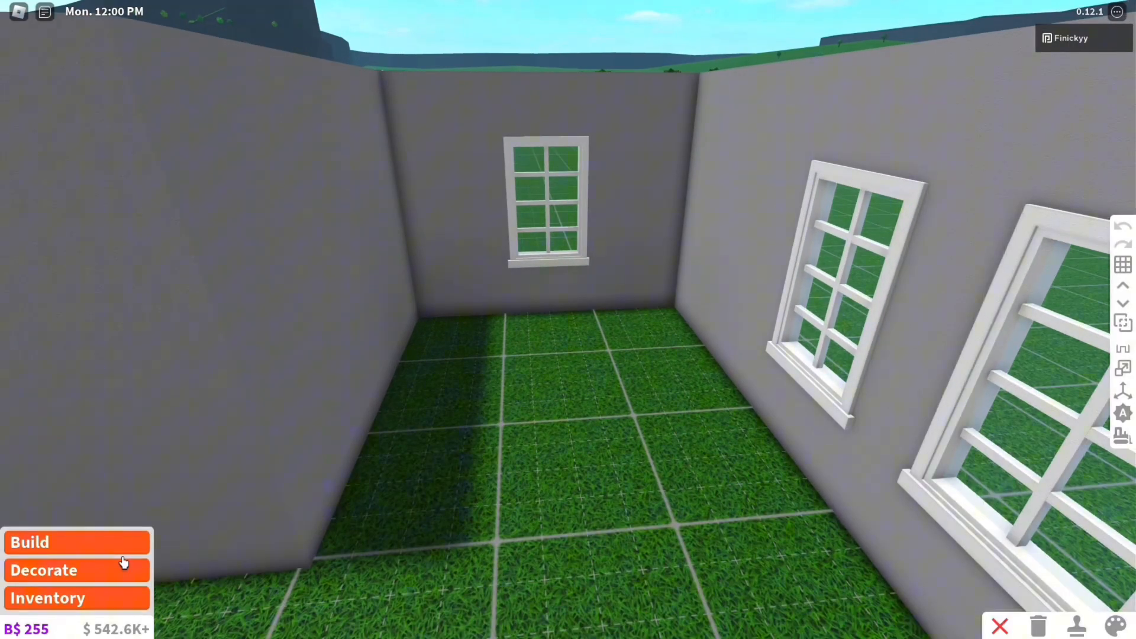
# Enter Decorate mode for the living room and return to the furniture categories
pyautogui.click(29, 543)
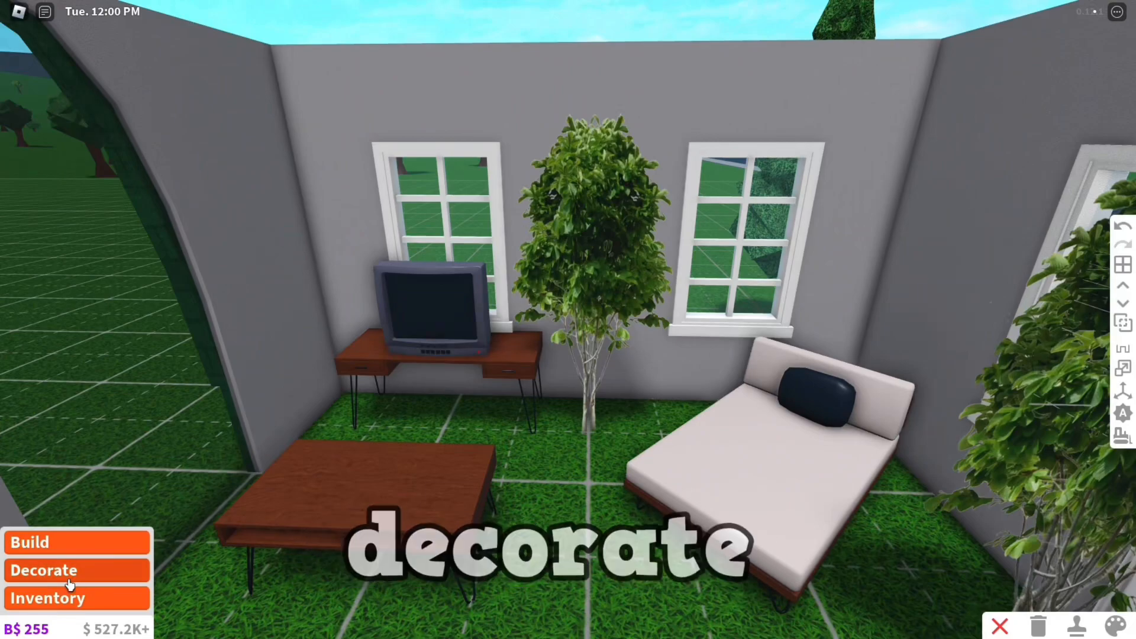
pyautogui.click(43, 571)
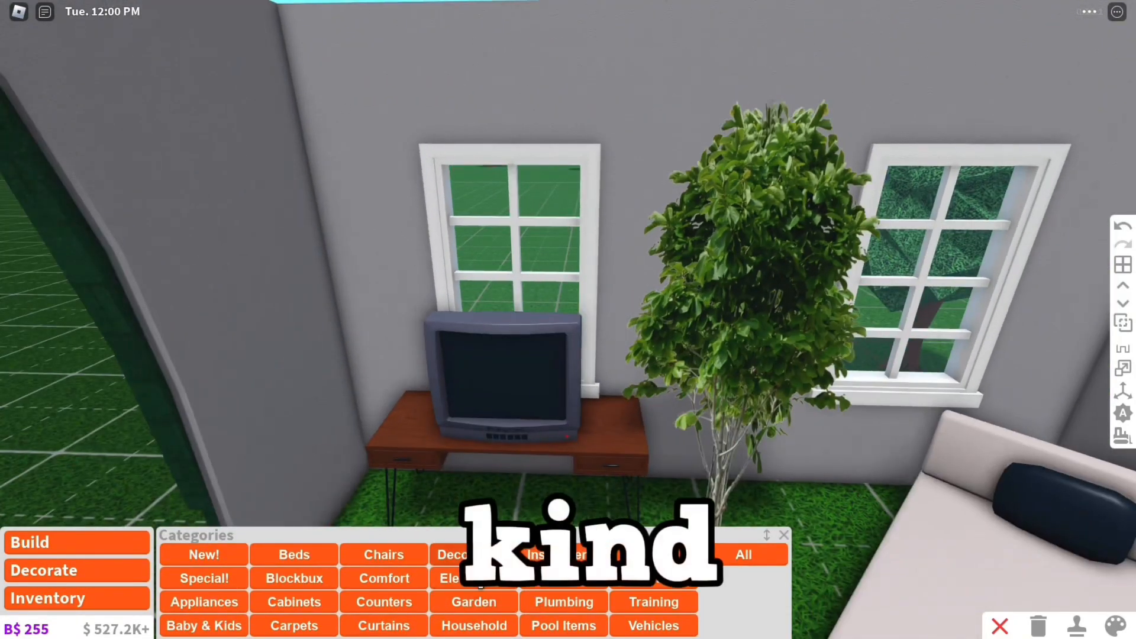